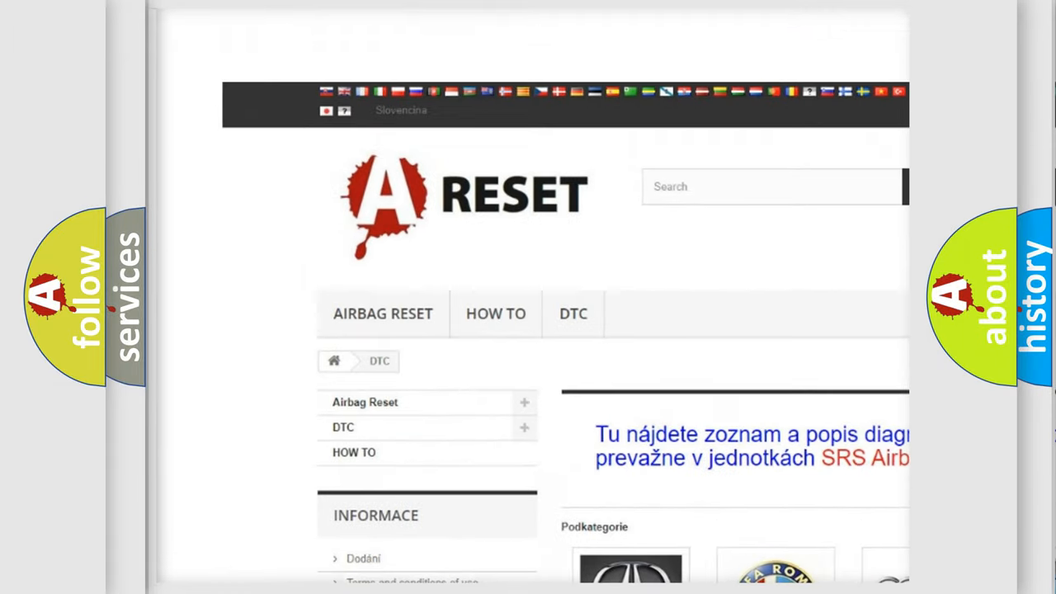
Open the JEEP DTC tile and skim its list of Jeep airbag trouble codes, returning to the top
scroll("up", 3)
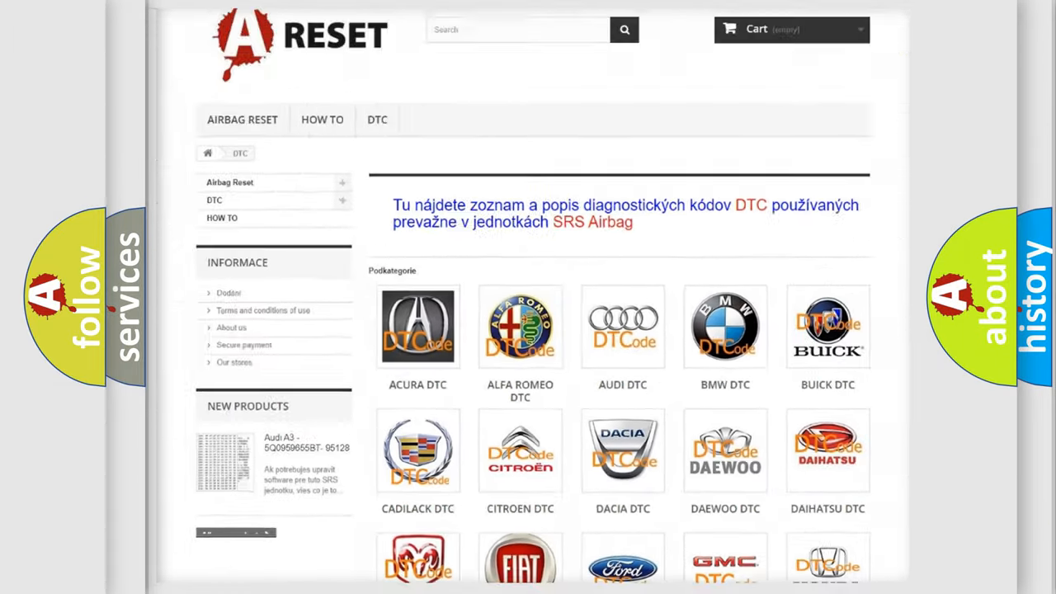
scroll("down", 3)
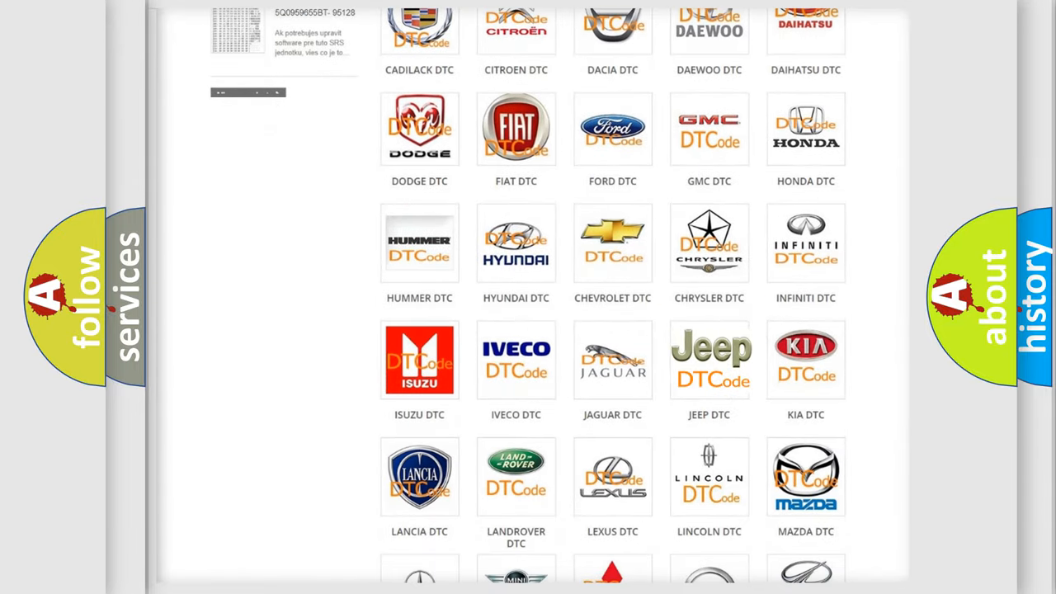
left_click(709, 360)
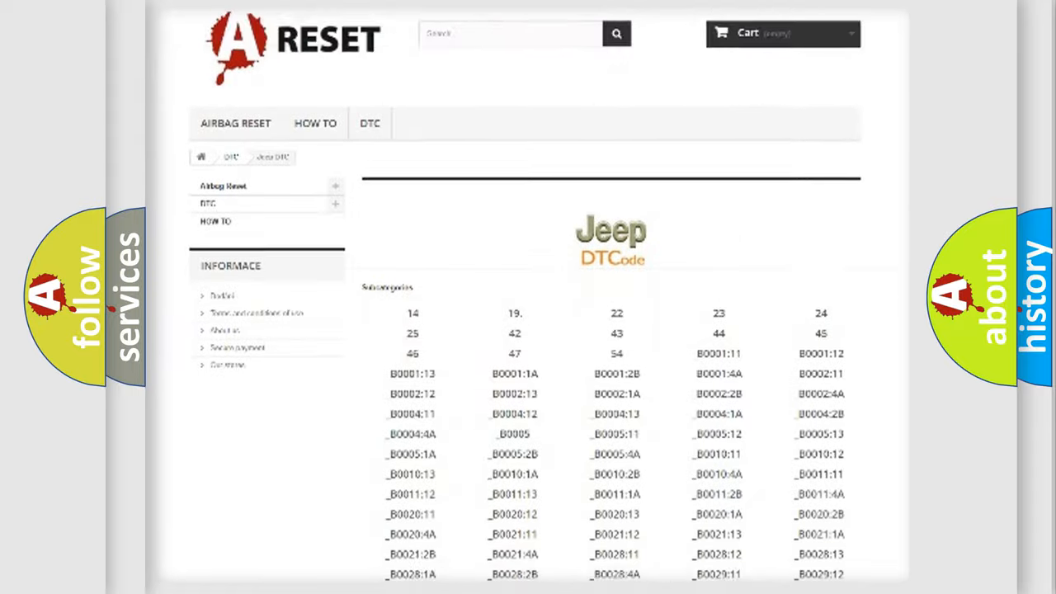
scroll("down", 3)
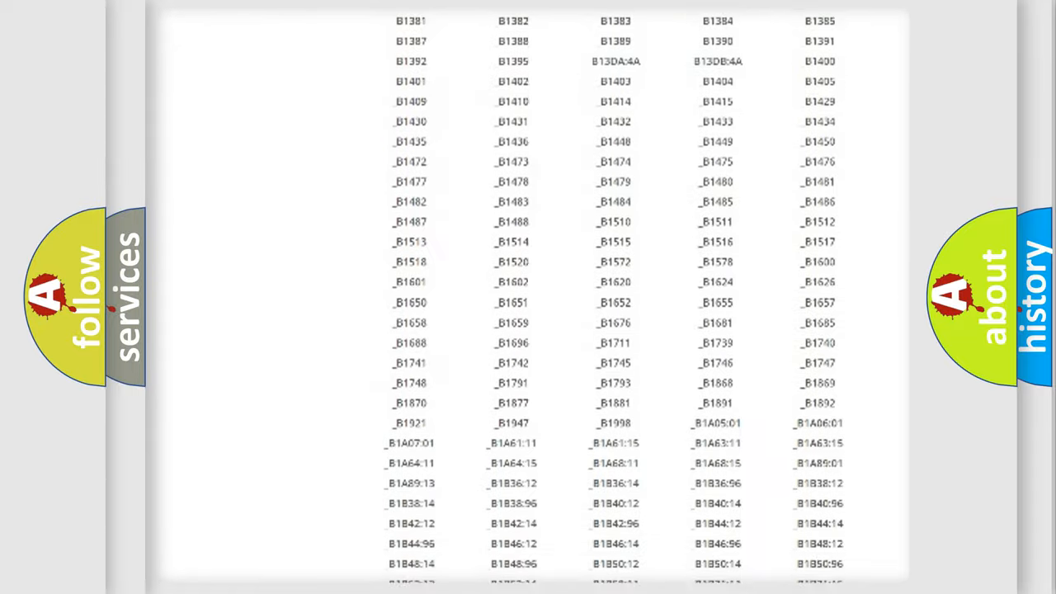
scroll("up", 3)
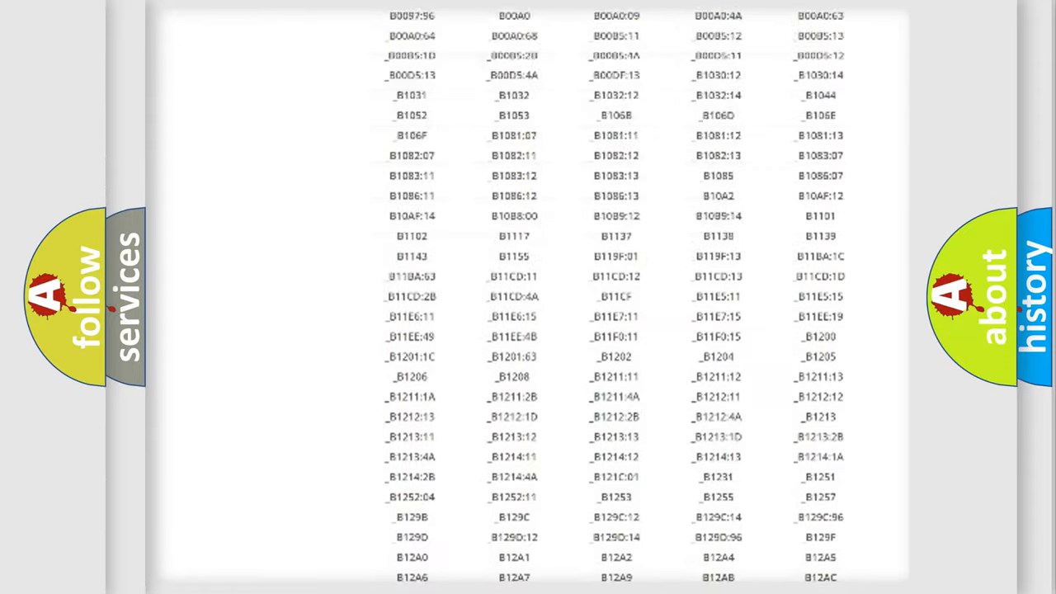
scroll("up", 3)
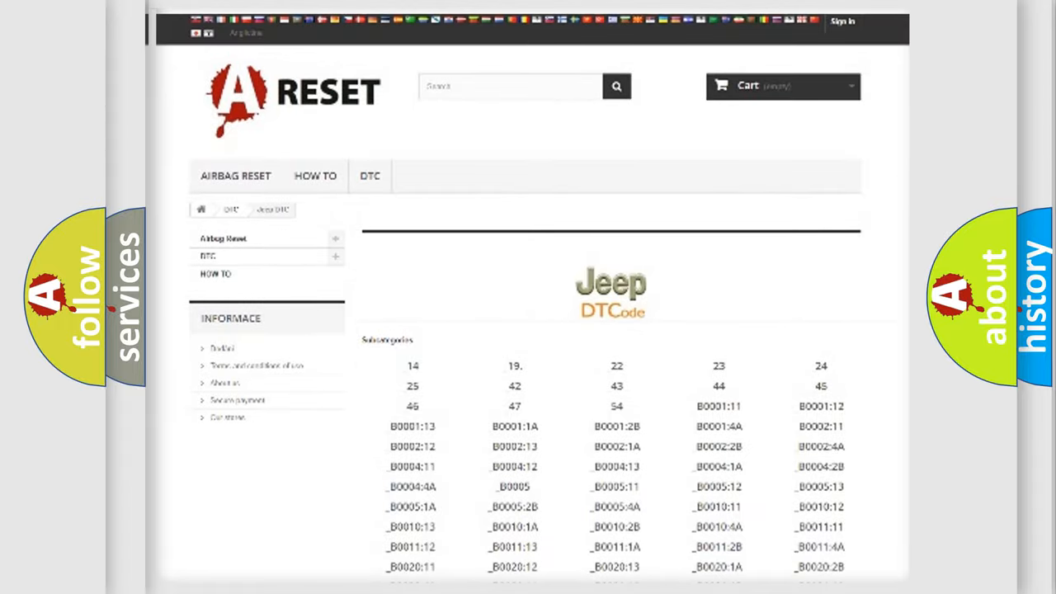